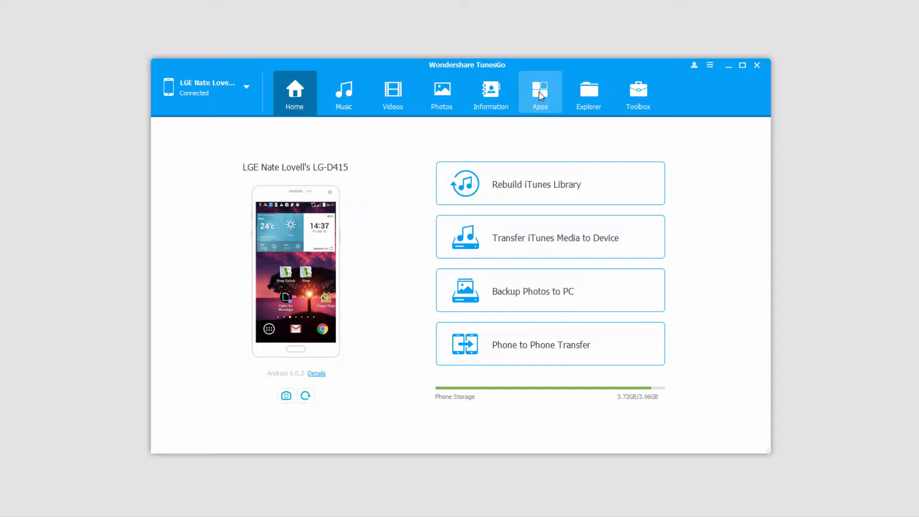
Show the phone's installed apps and tick Mindroid and Sleep Unlock
left_click(540, 93)
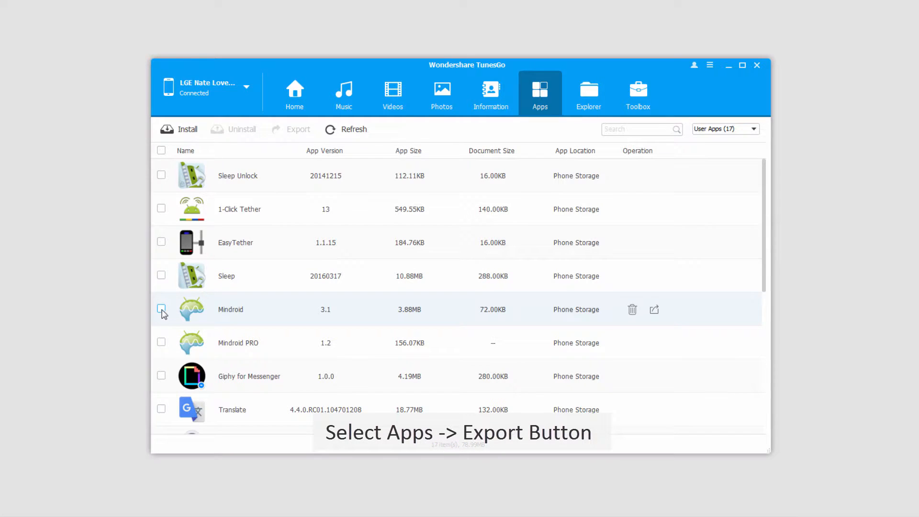
left_click(162, 309)
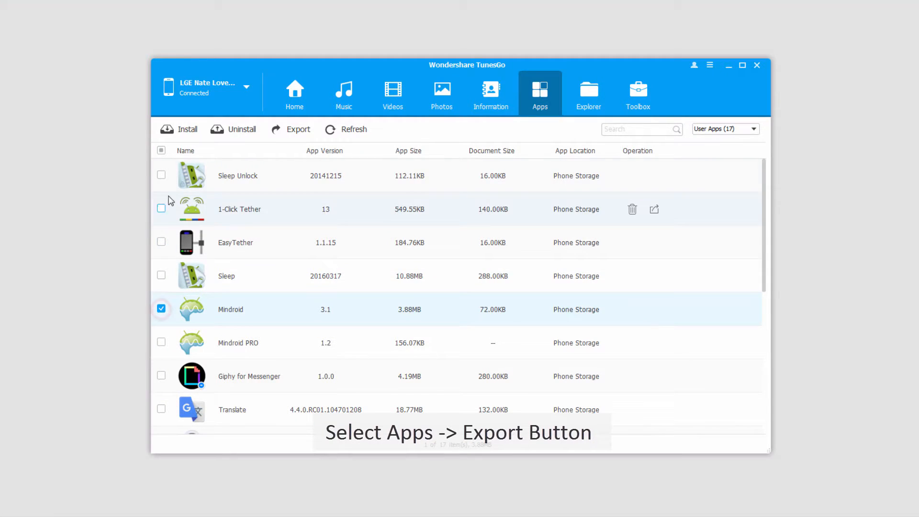
left_click(162, 175)
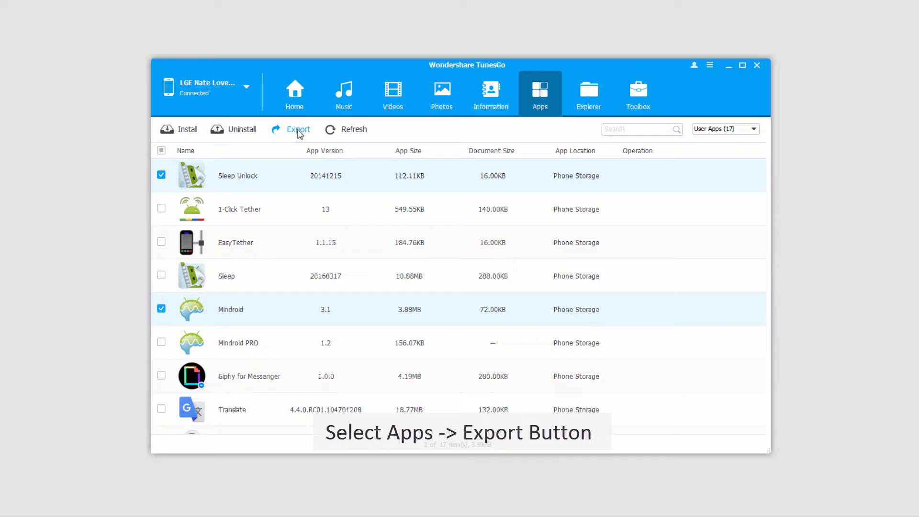
Export Mindroid and Sleep Unlock to Wondershare TunesGo > Android > Apps
left_click(299, 130)
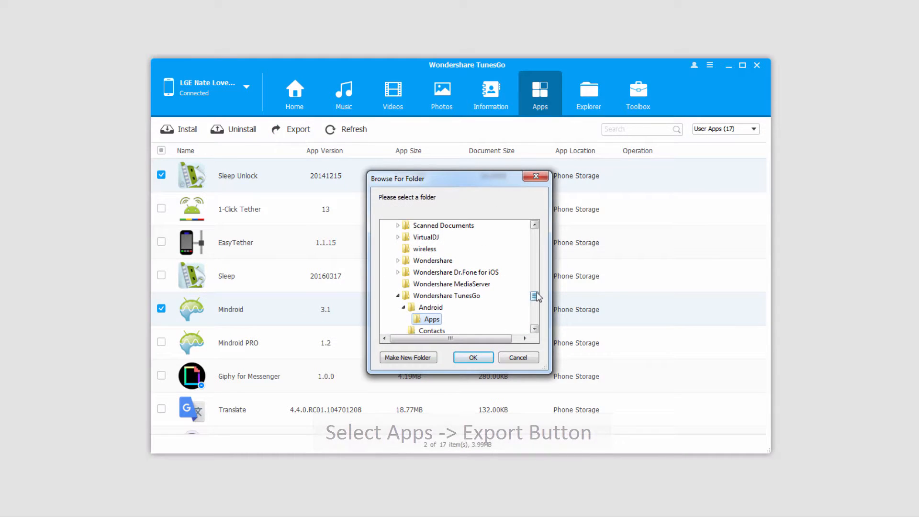
scroll("down", 3)
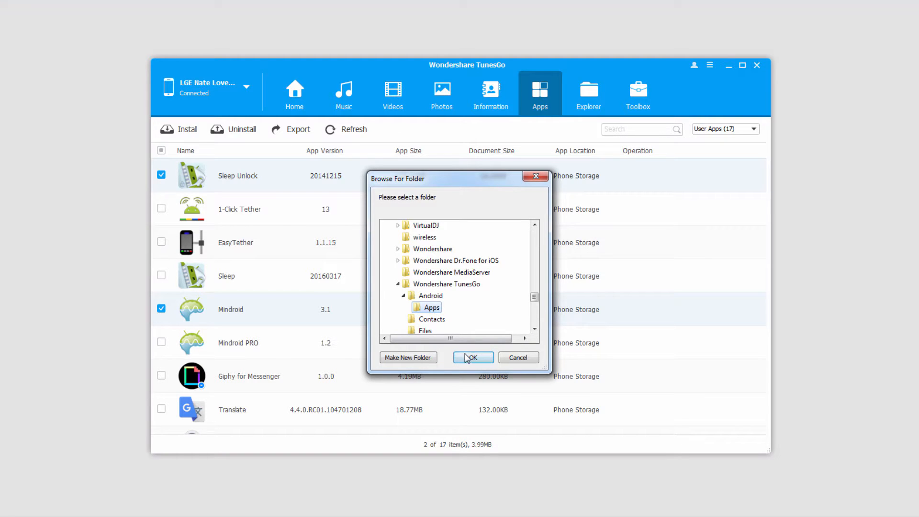
left_click(472, 357)
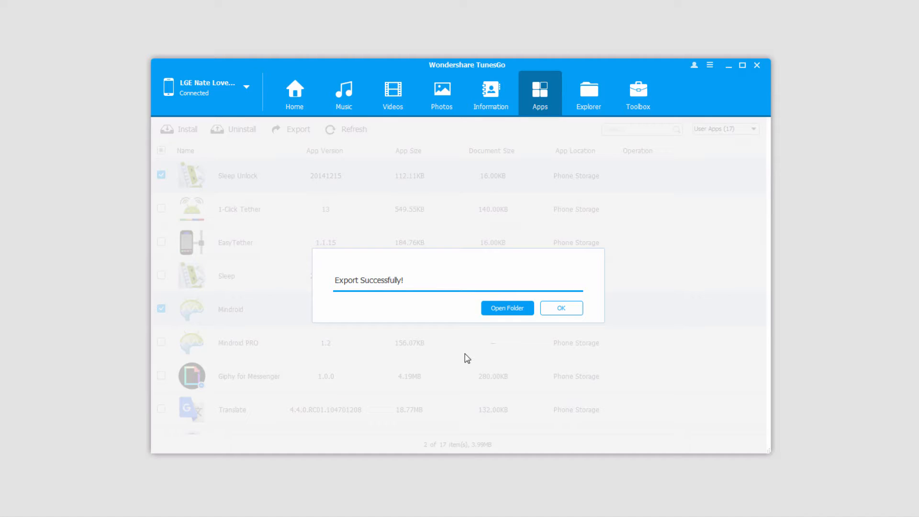
mouse_move(466, 309)
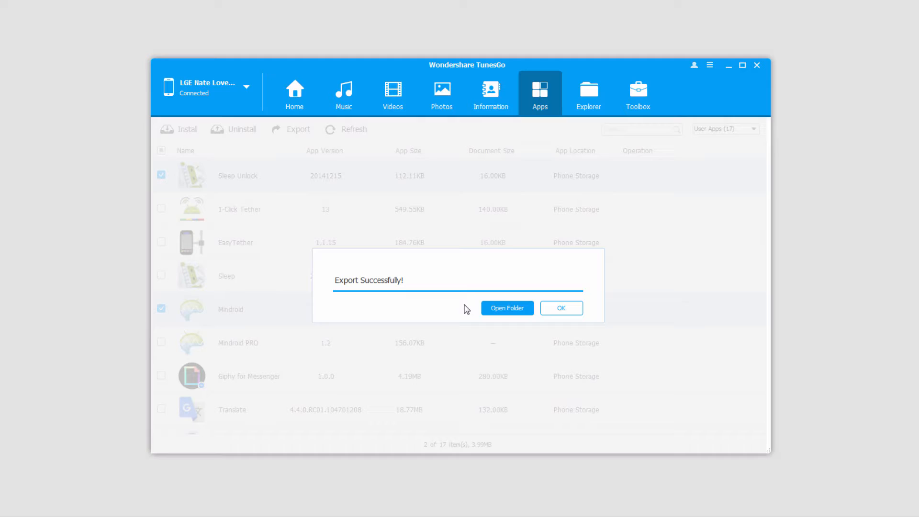
mouse_move(562, 307)
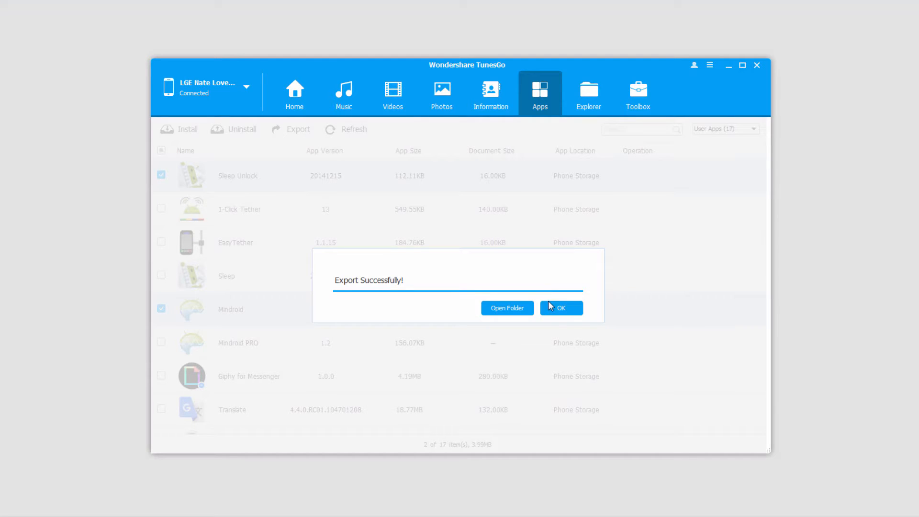
Open the folder containing Mindroid.apk and Sleep Unlock.apk from the success dialog
left_click(506, 307)
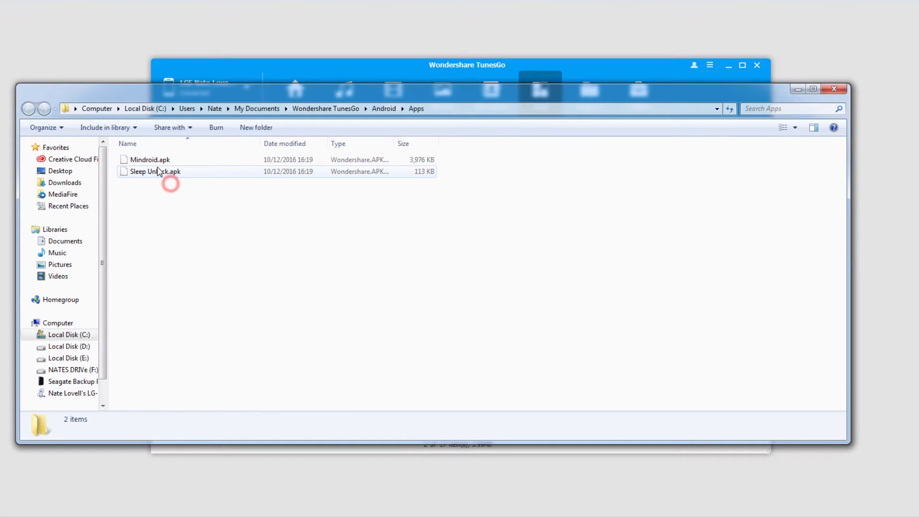
Select Mindroid.apk to view its 3.88 MB size in the details pane
left_click(149, 160)
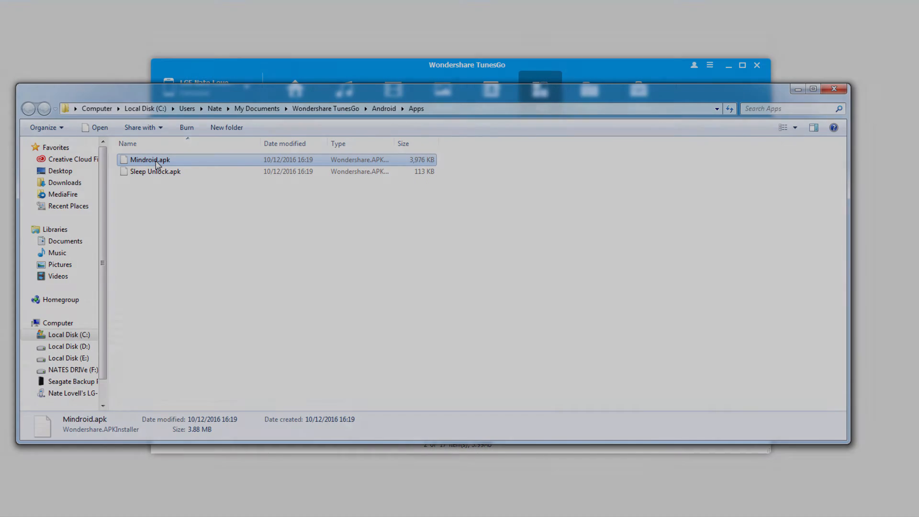